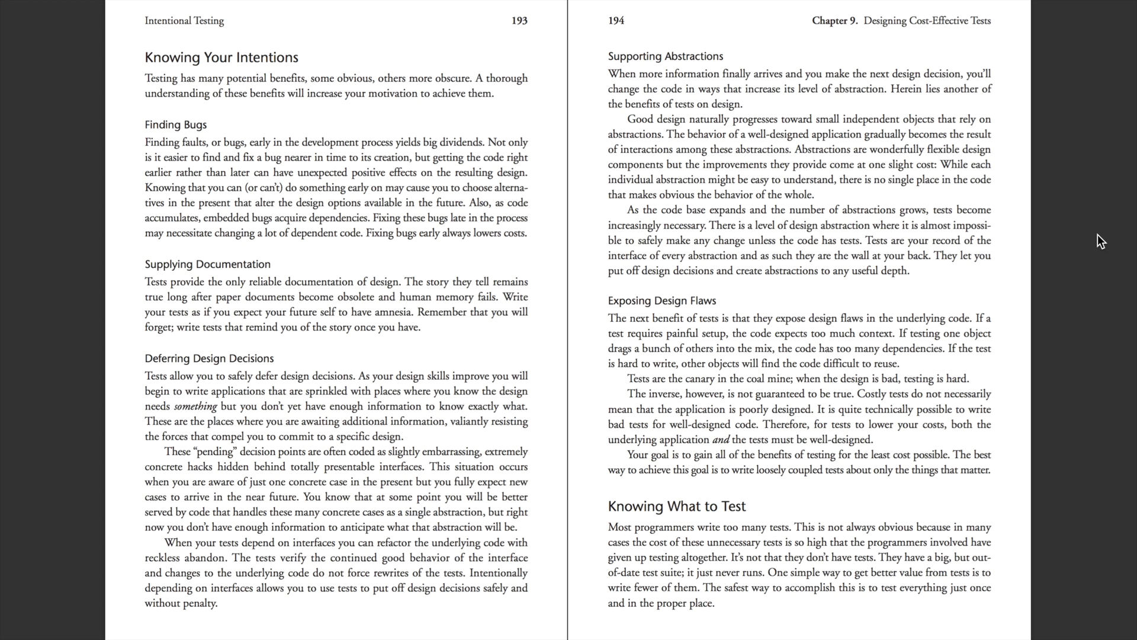
mouse_move(1107, 261)
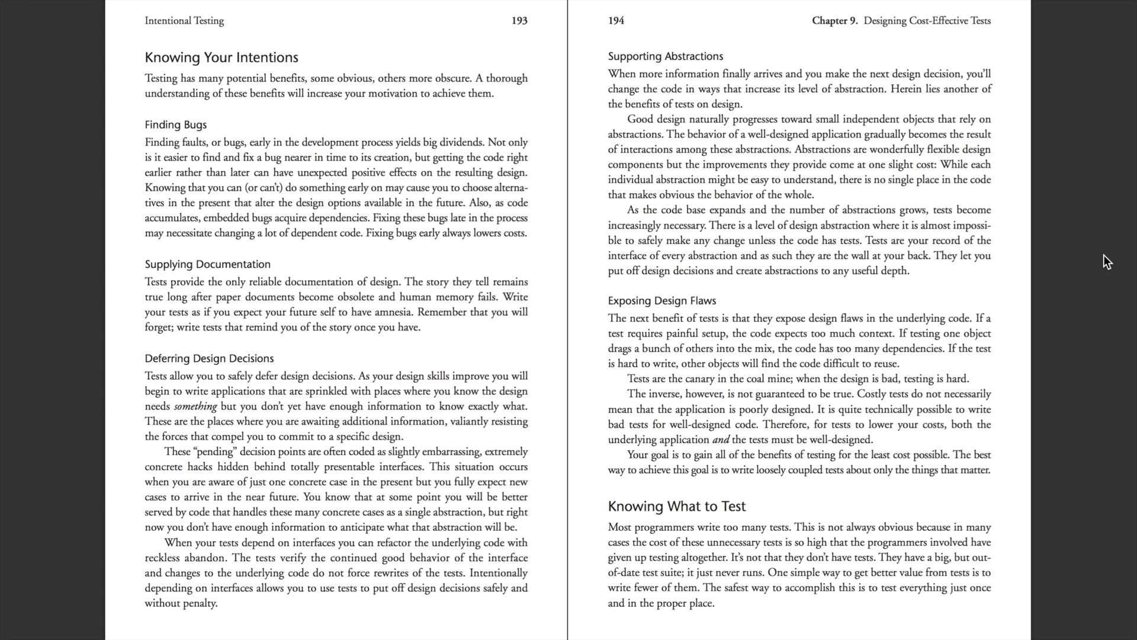
Scroll down to pages 201–202 showing the Wheel and Gear code and Table 9.1.
scroll(down, 3)
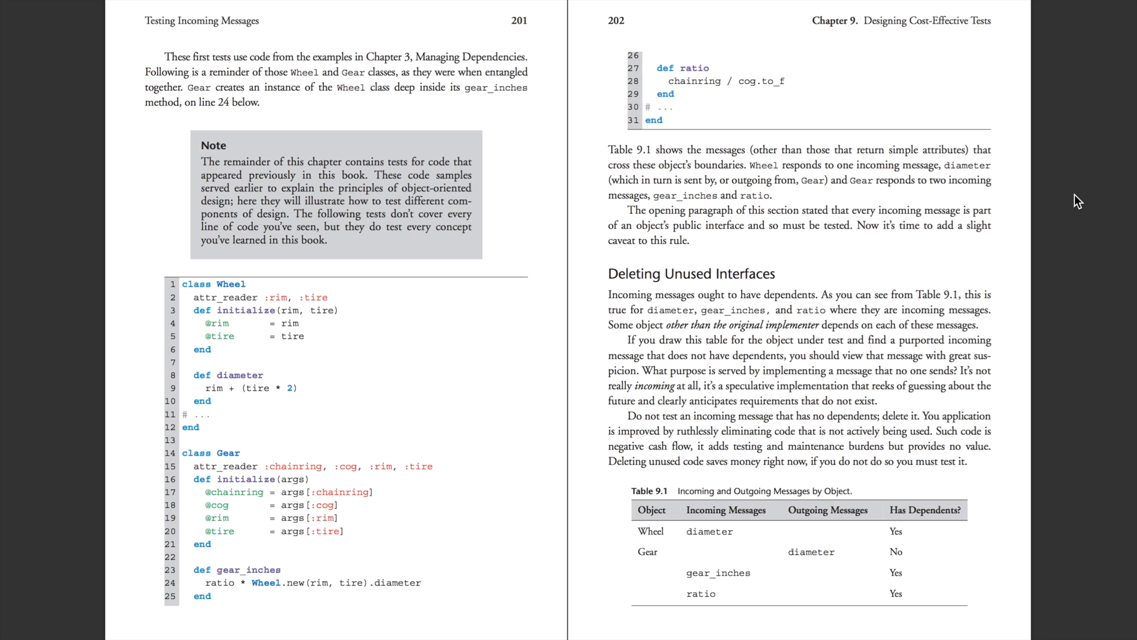
mouse_move(265, 582)
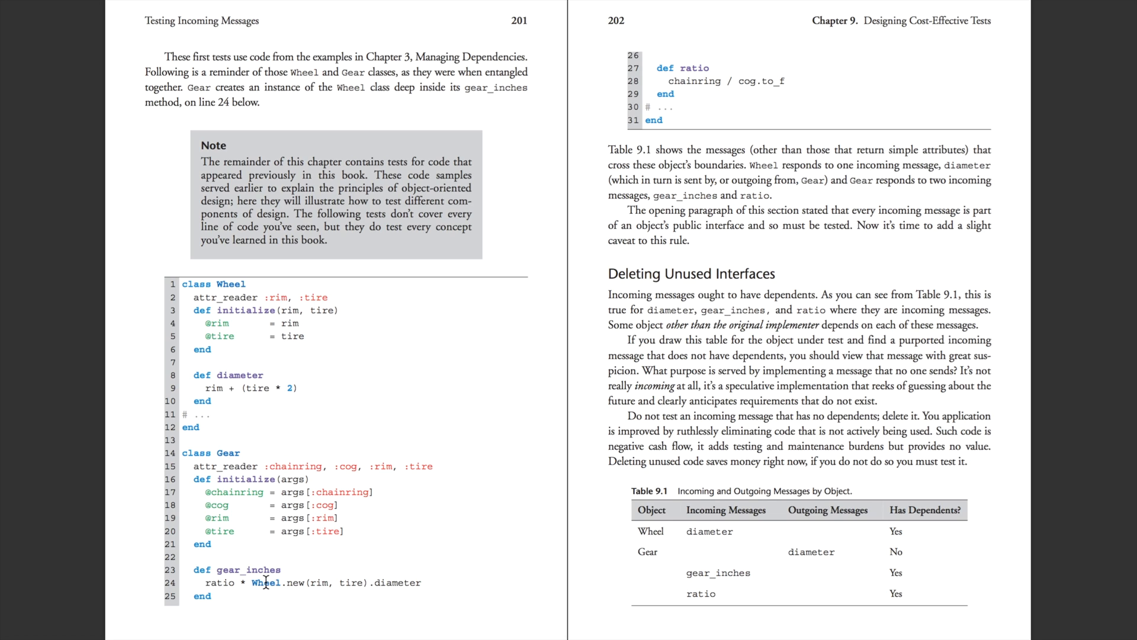
mouse_move(275, 588)
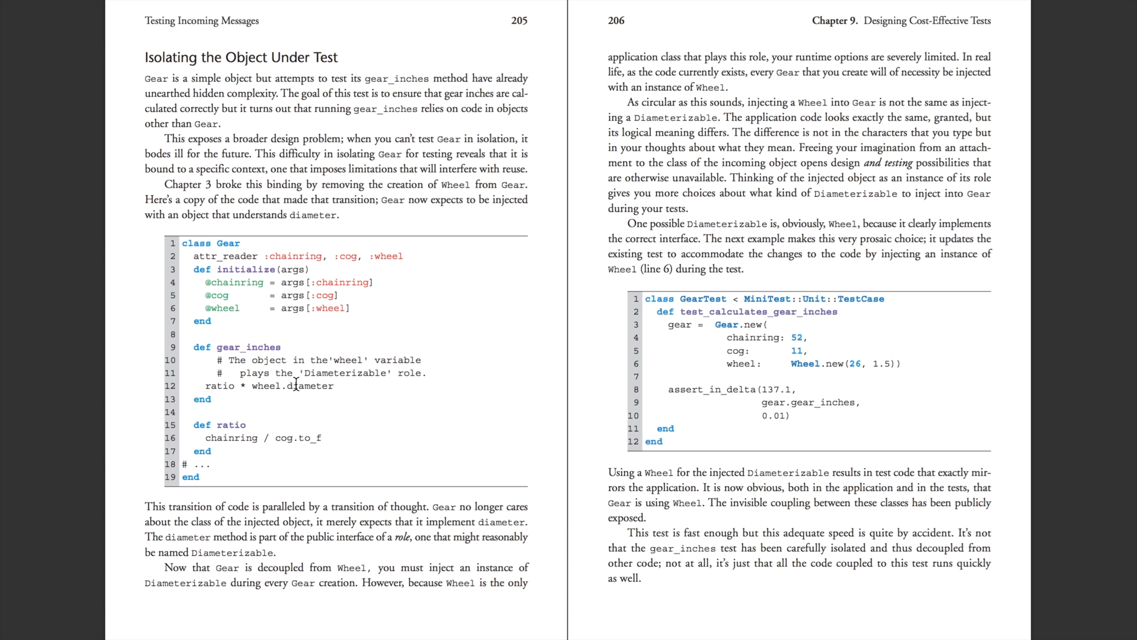
Highlight the wheel.diameter call on line 12 of the code listing, then clear the selection.
double_click(387, 256)
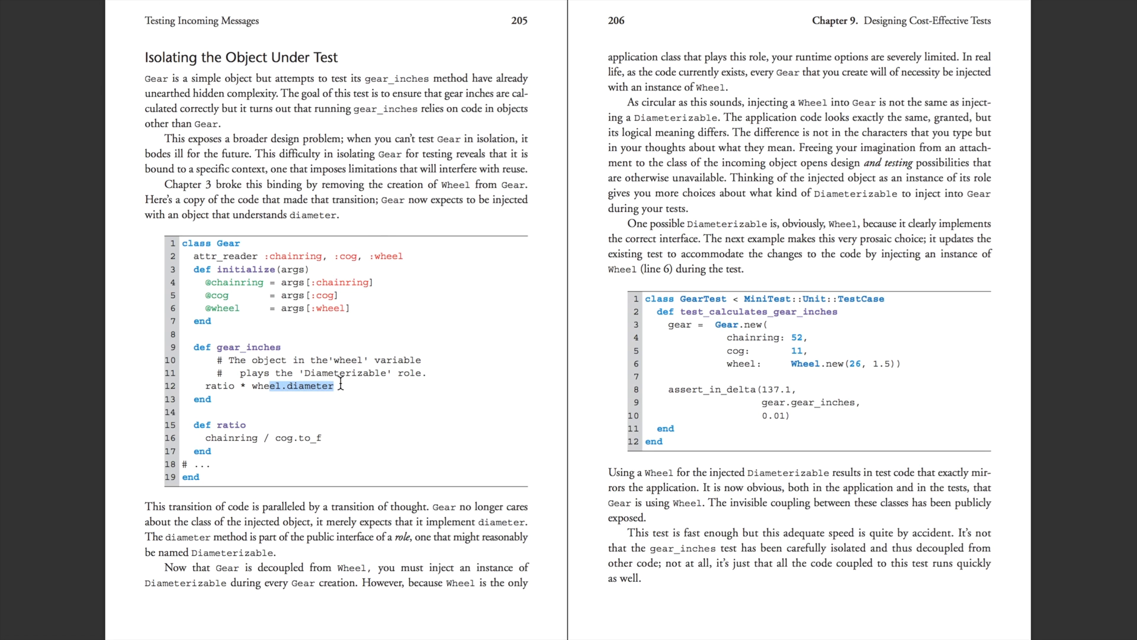
click(338, 385)
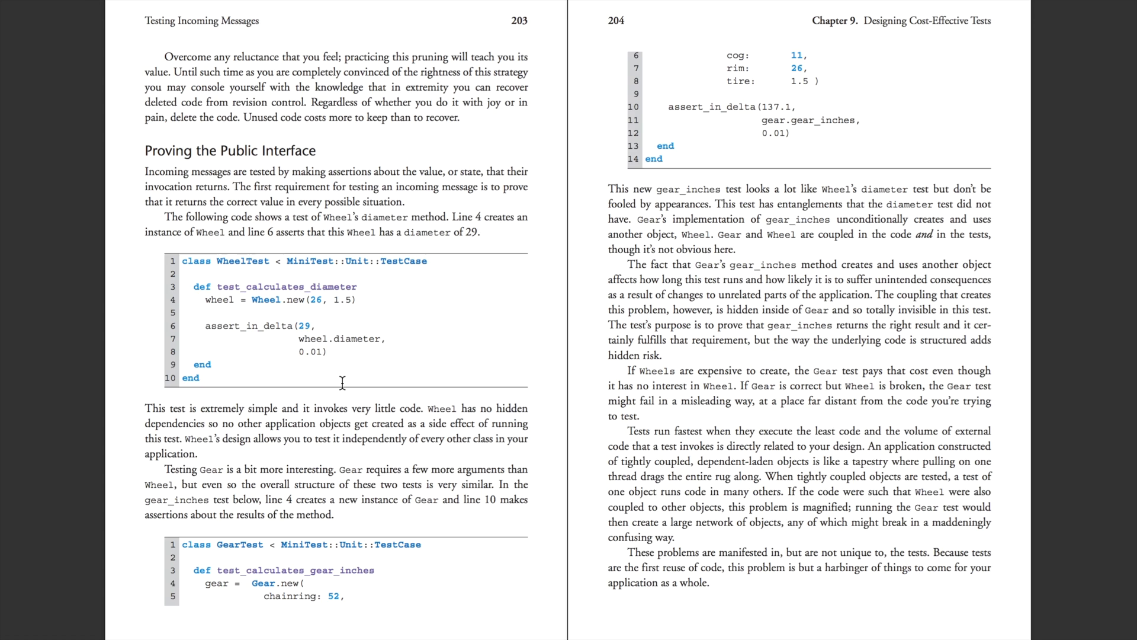
mouse_move(384, 511)
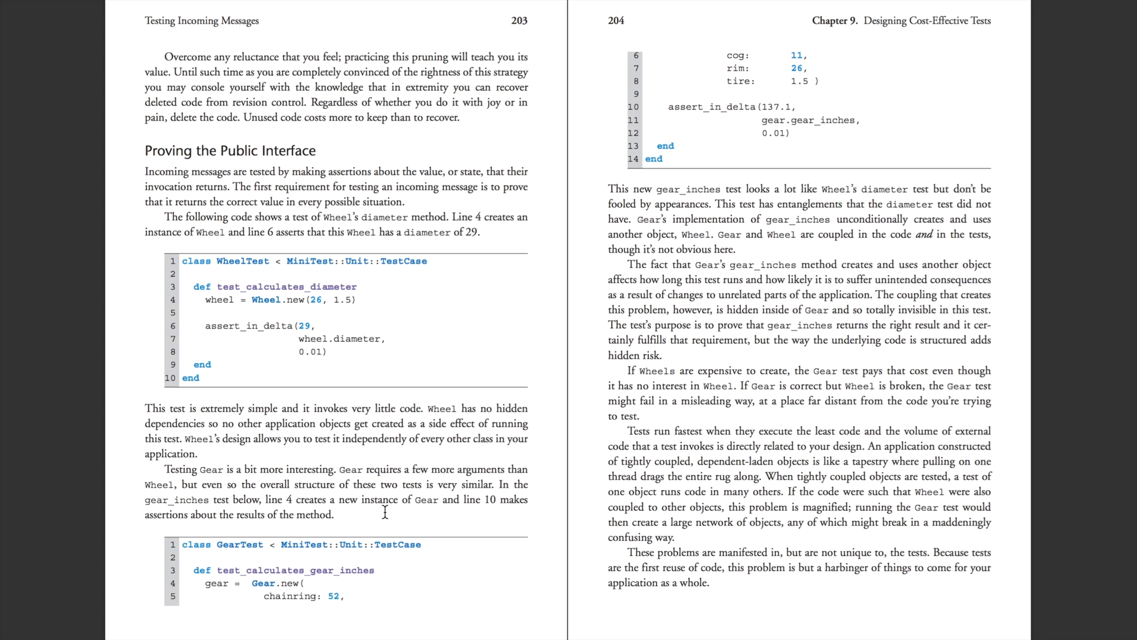
mouse_move(365, 540)
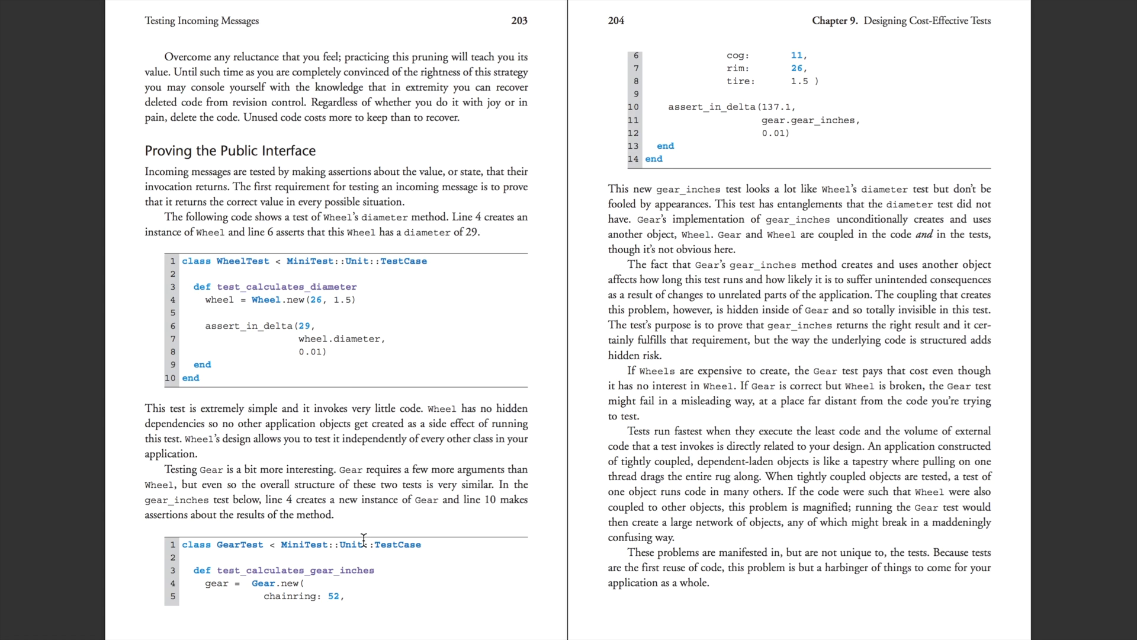
mouse_move(322, 600)
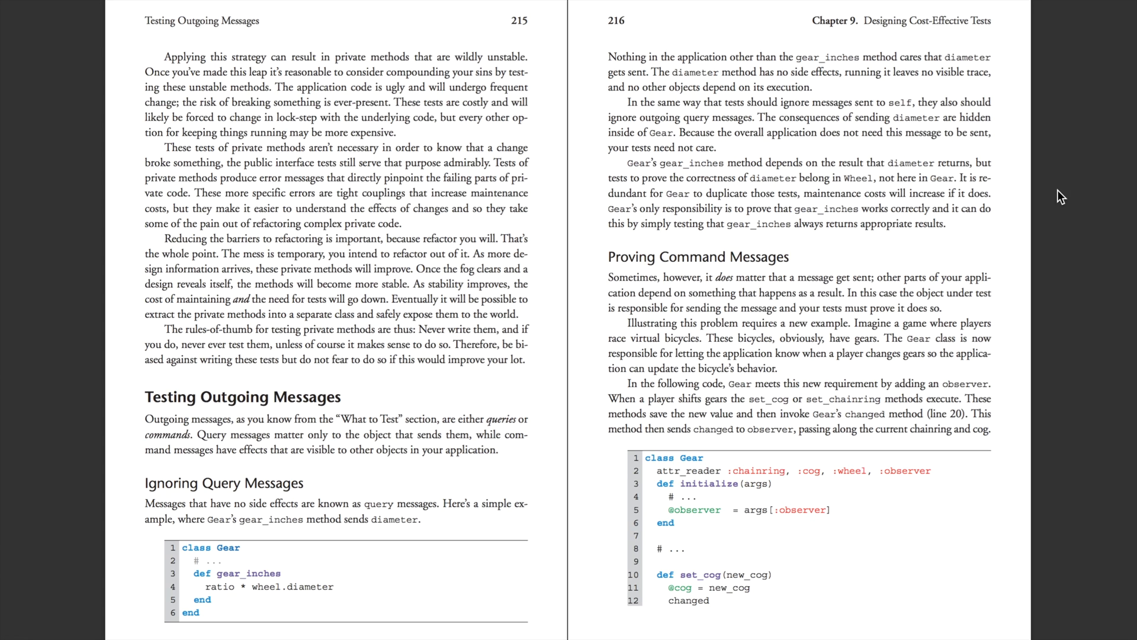
mouse_move(806, 419)
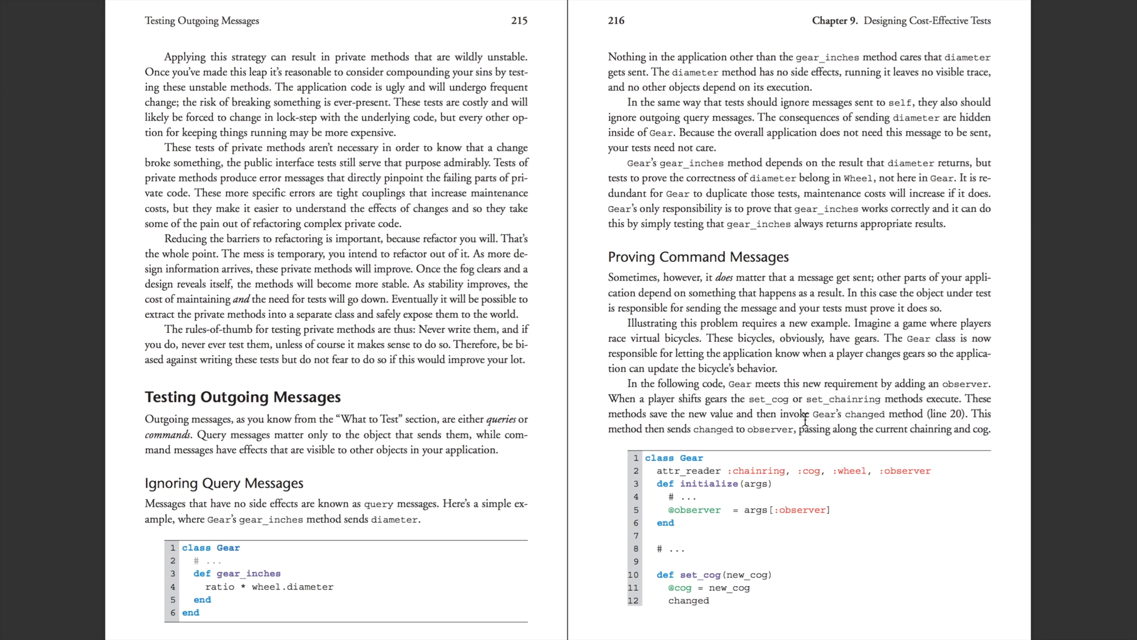
mouse_move(739, 510)
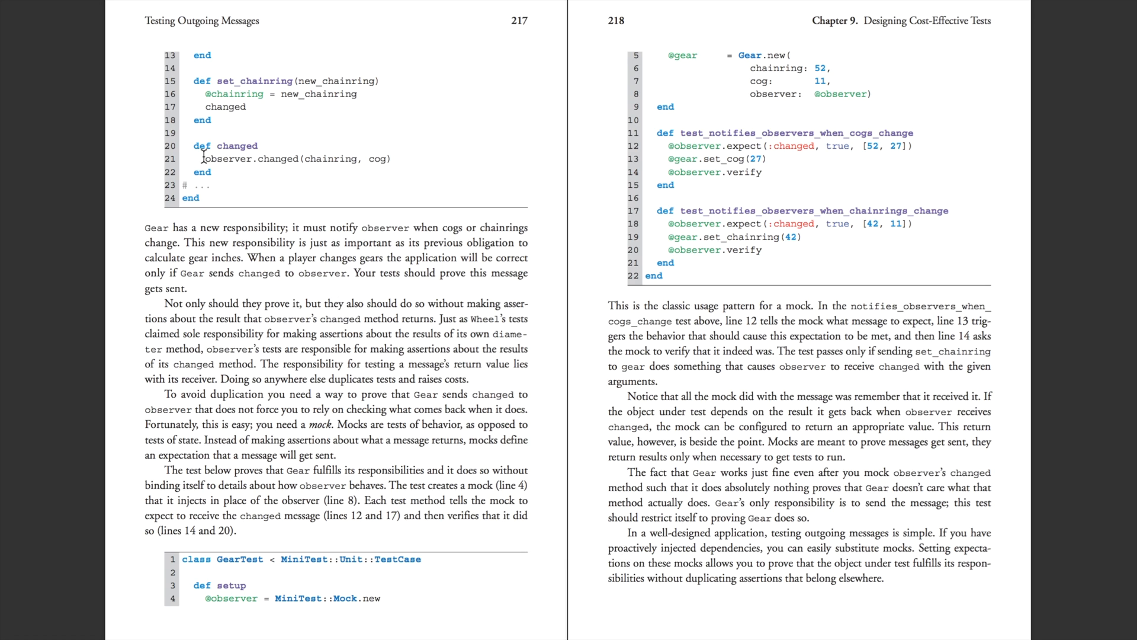
mouse_move(226, 172)
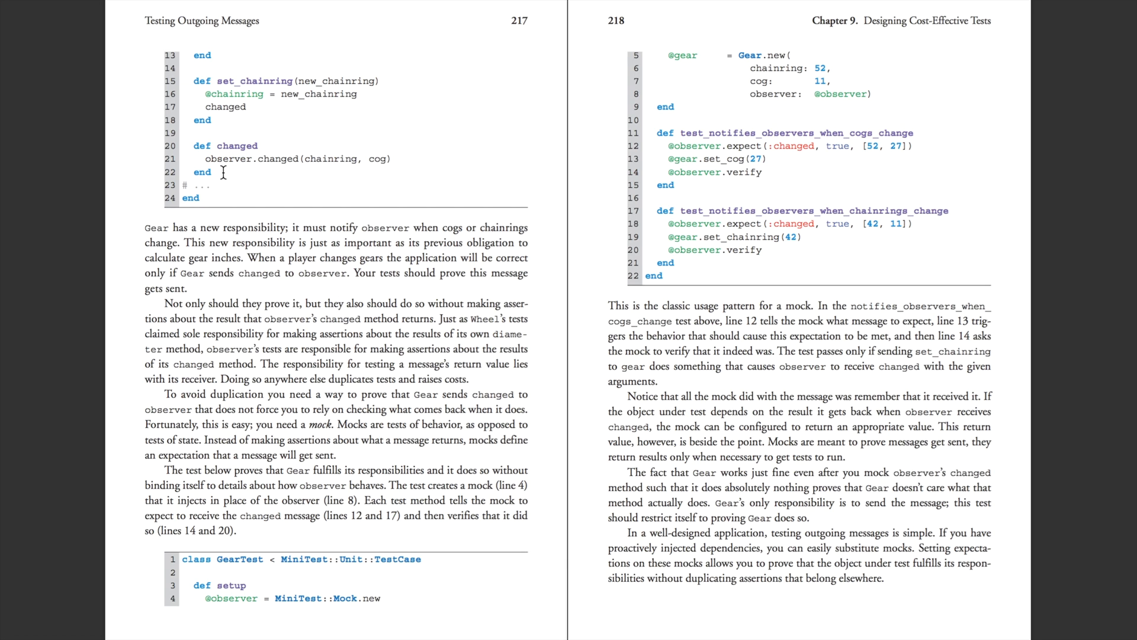
Highlight set_cog, observer and the expect call in the GearTest mock test, then clear the marks.
double_click(226, 107)
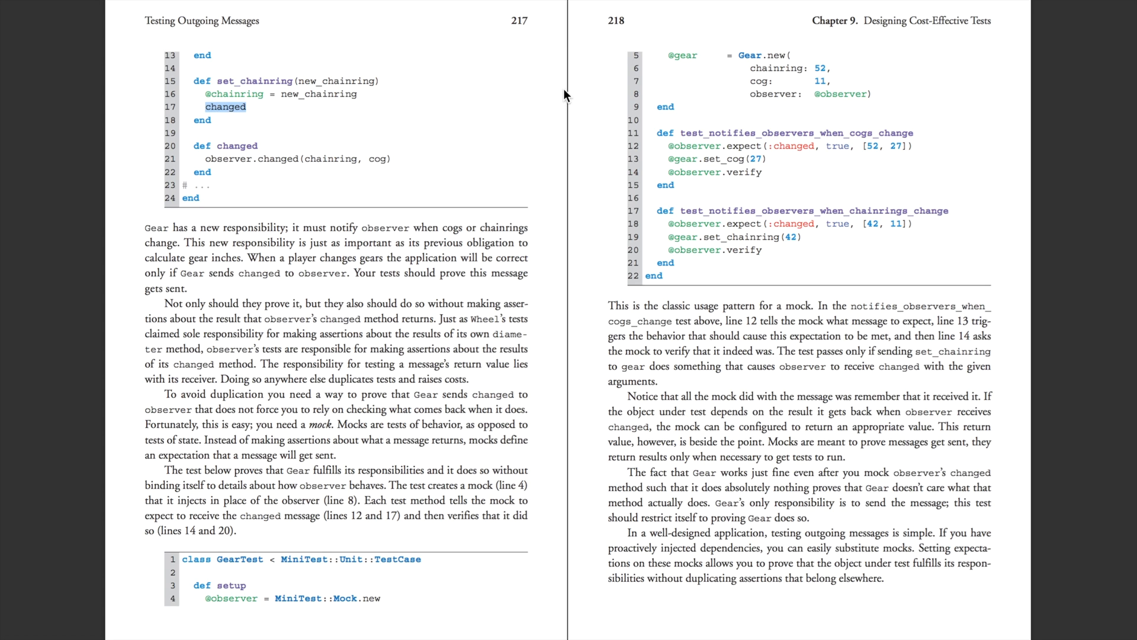
mouse_move(626, 115)
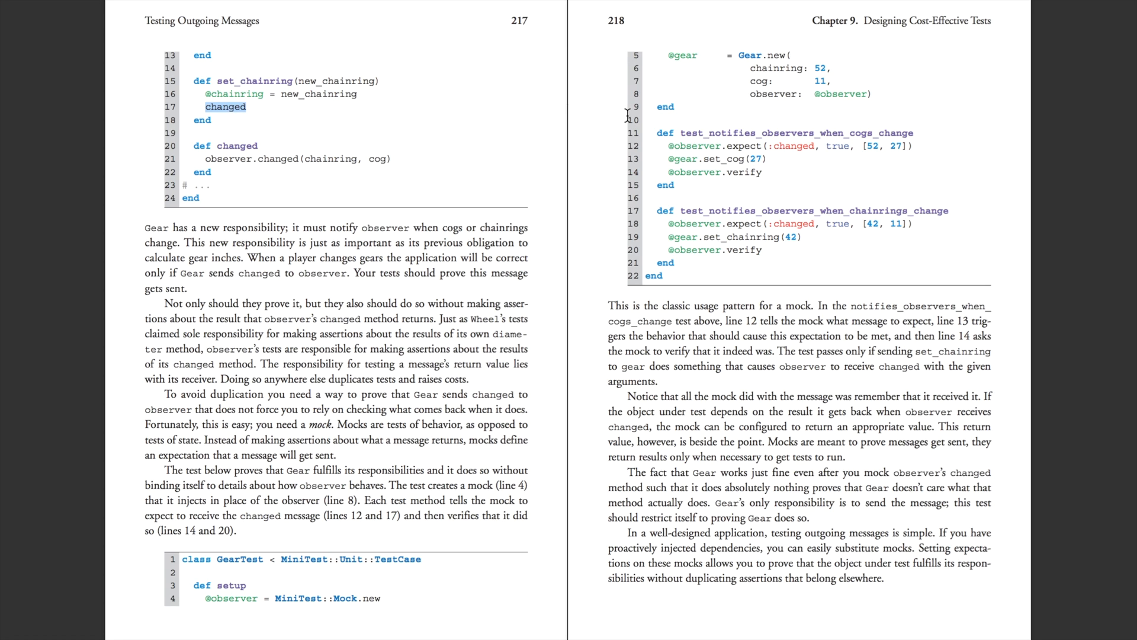
mouse_move(735, 145)
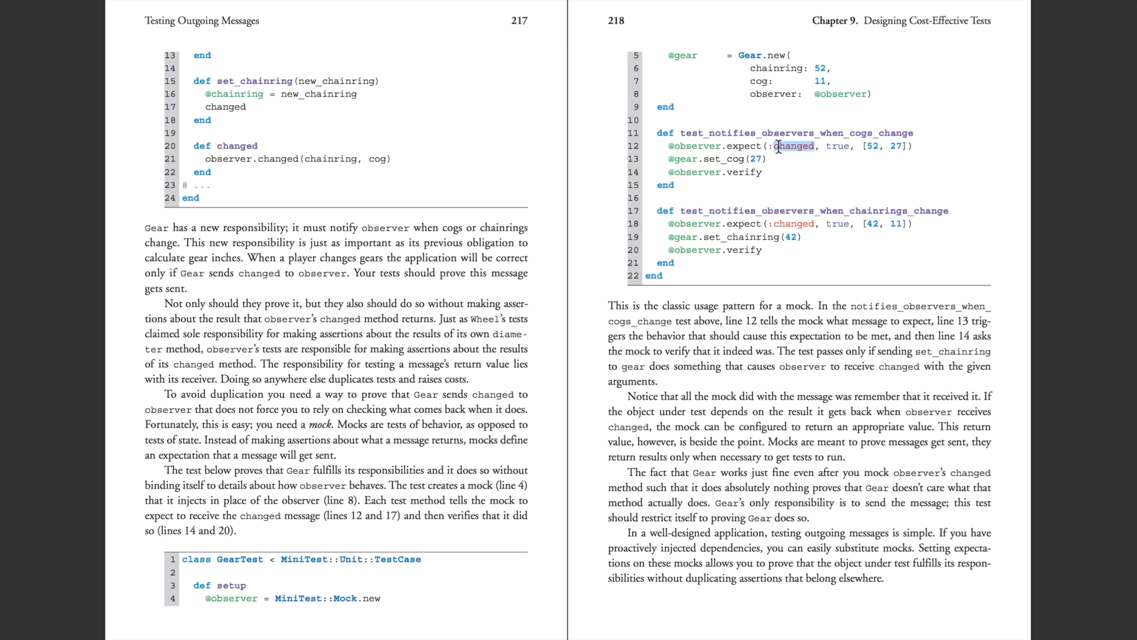
double_click(724, 158)
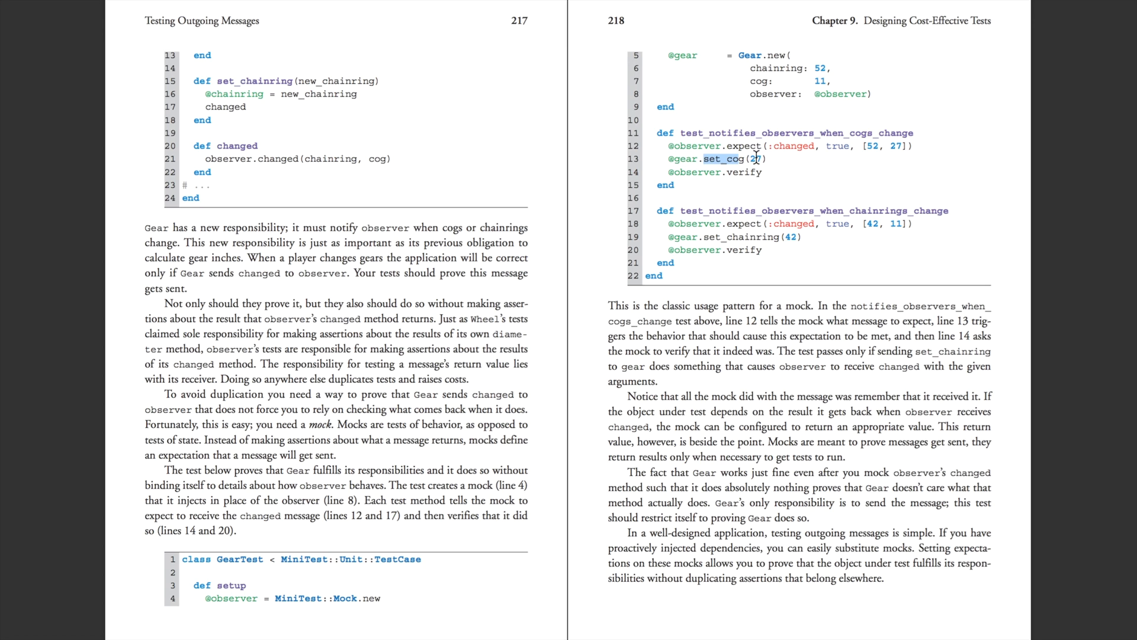
mouse_move(791, 143)
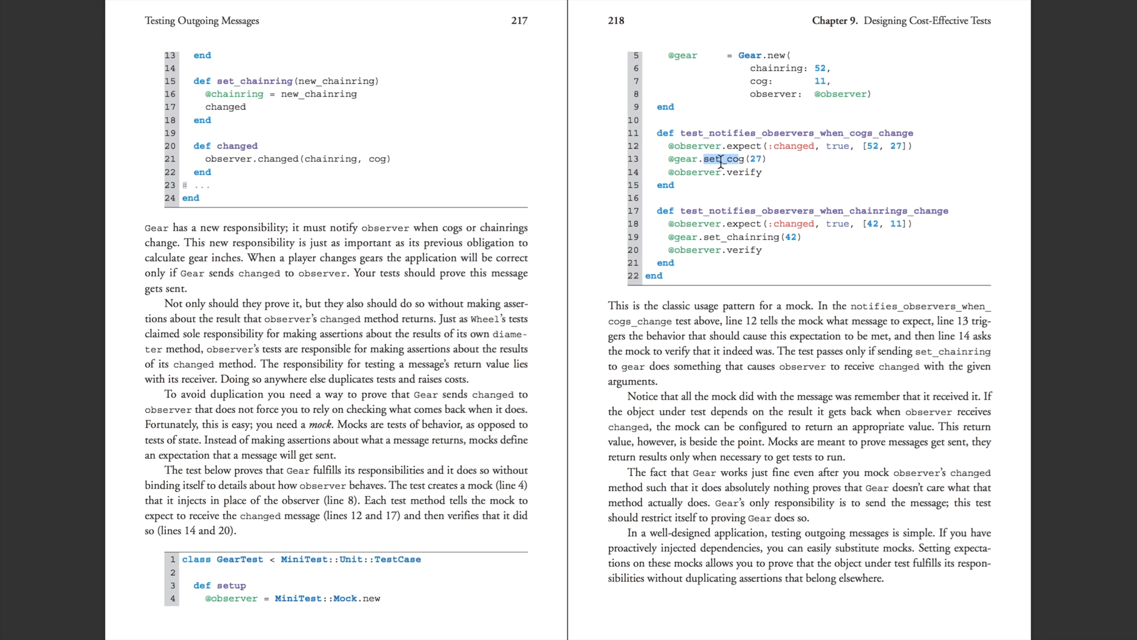
double_click(700, 172)
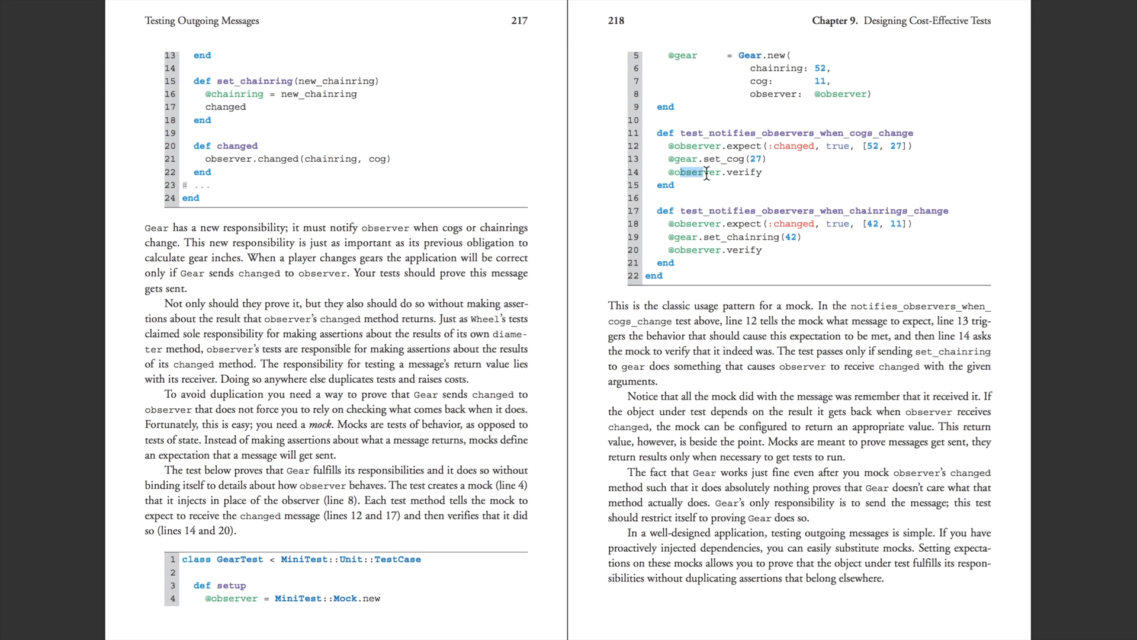
drag(678, 172, 772, 172)
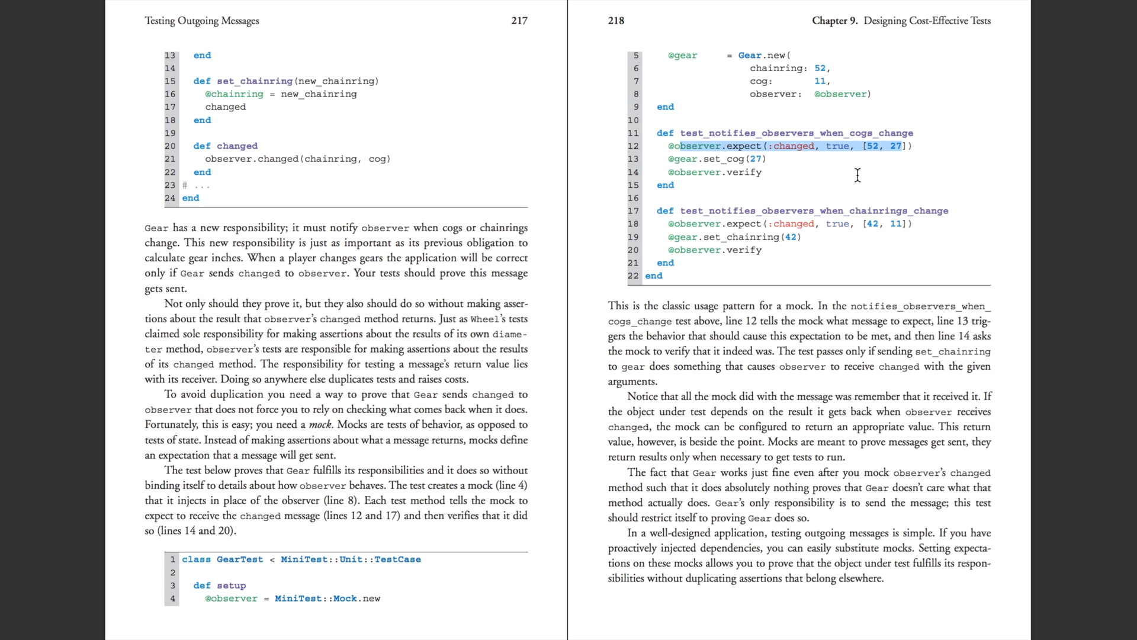
click(799, 174)
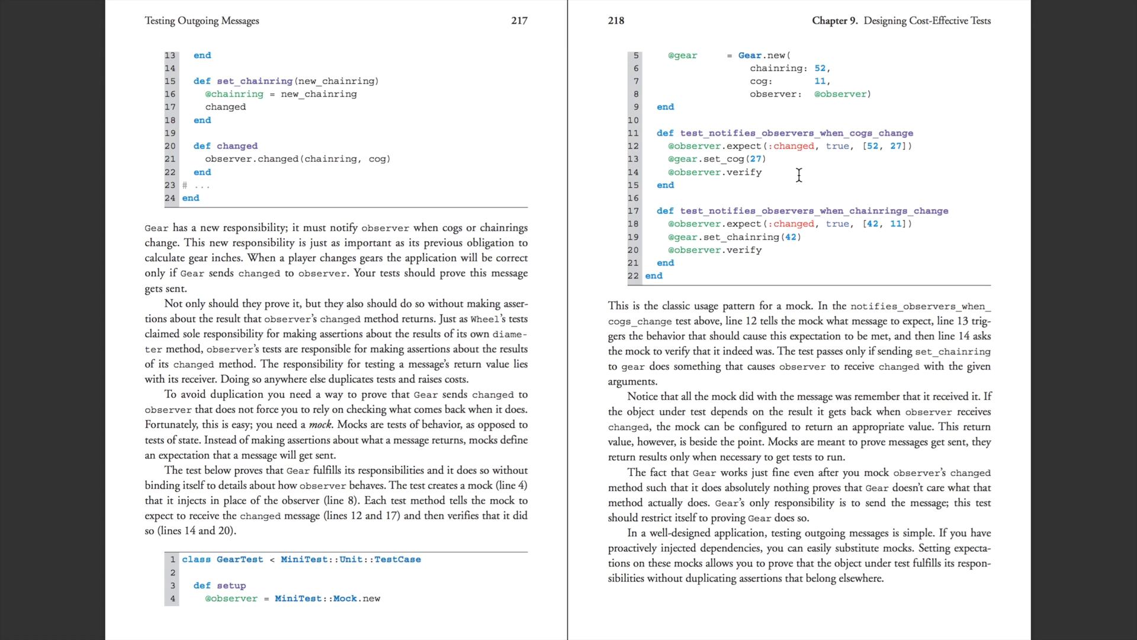
mouse_move(1077, 297)
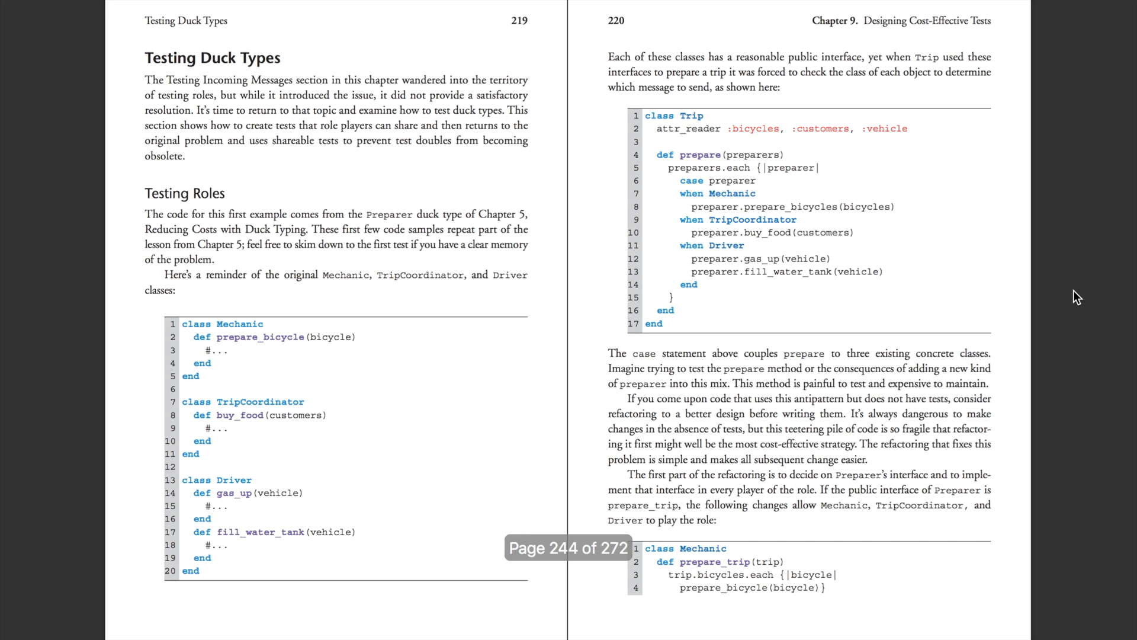
Scroll through the Testing Duck Types pages to pages 229–230, Testing Inherited Code.
scroll(down, 3)
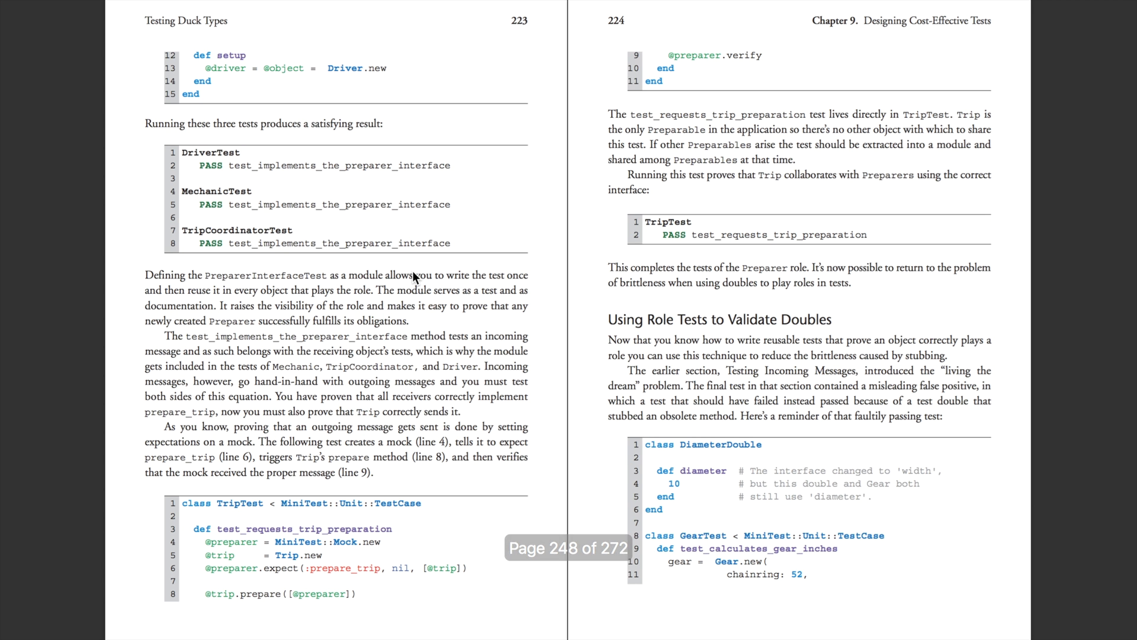
mouse_move(314, 597)
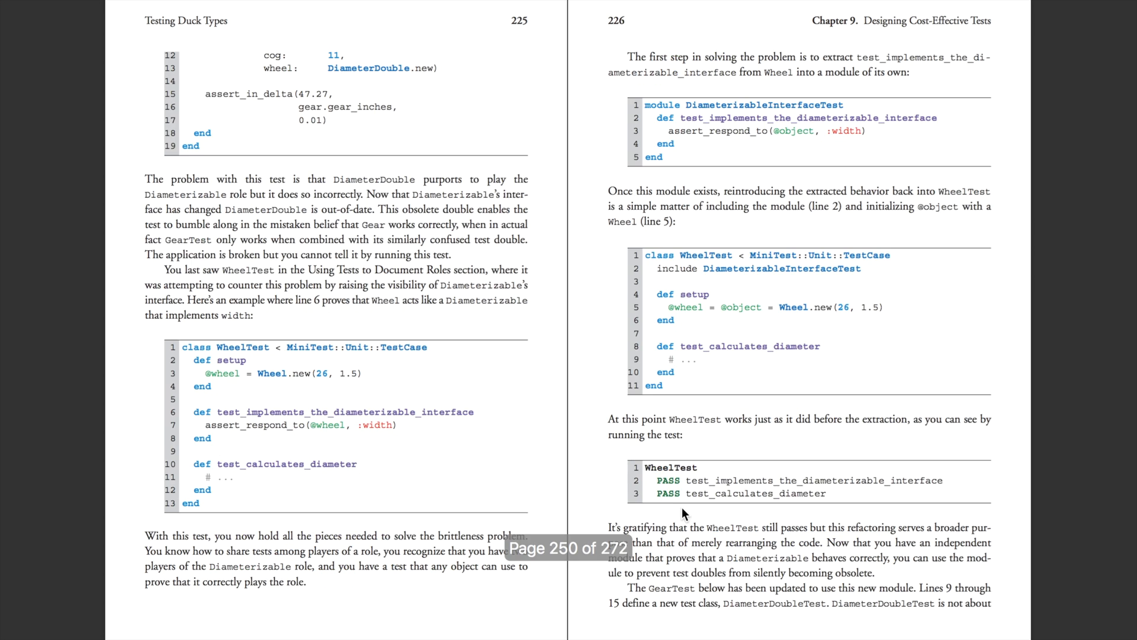
scroll(down, 3)
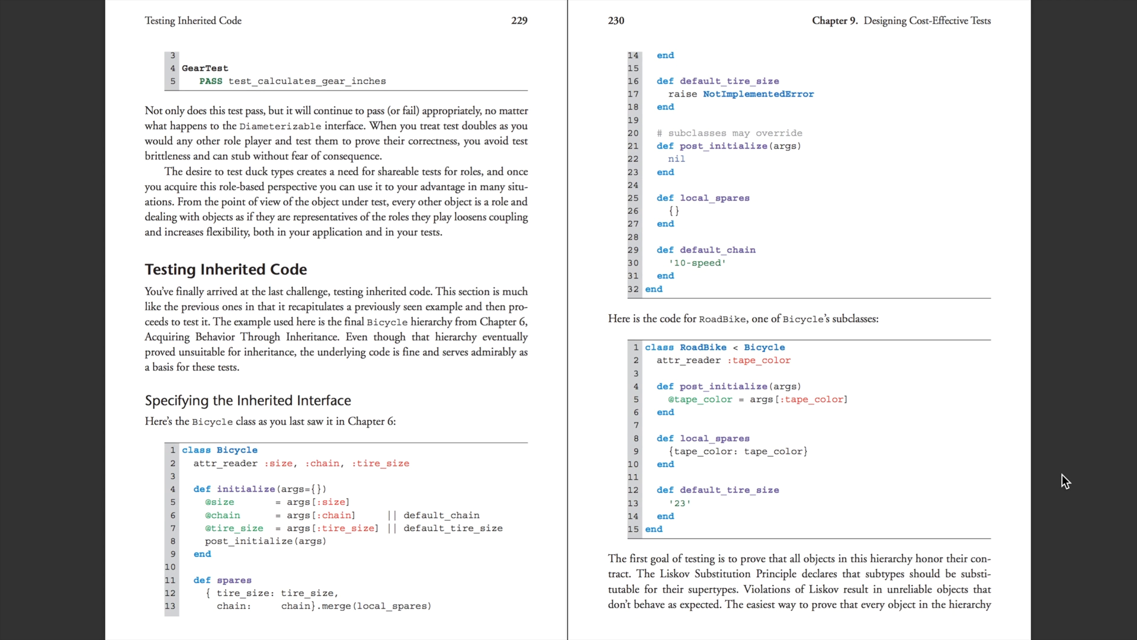